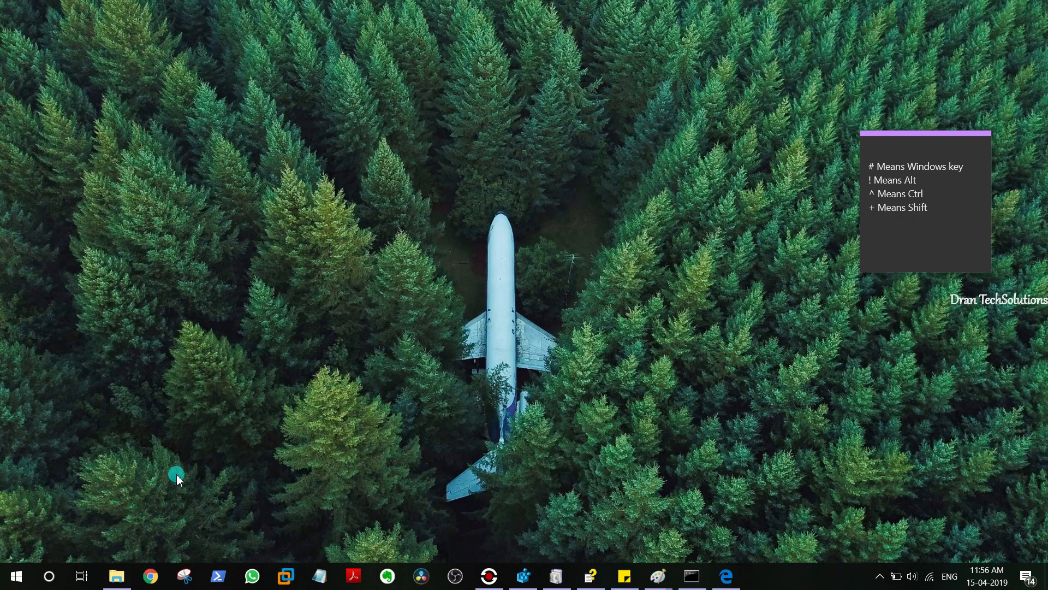
pyautogui.moveTo(167, 451)
pyautogui.write('at')
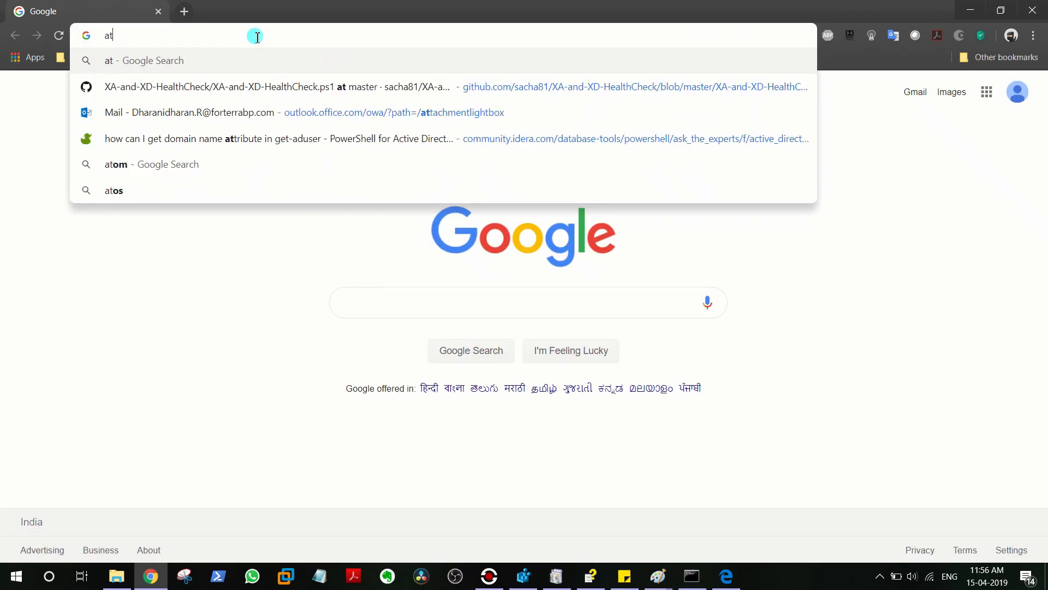
# - Search 'autohotkey screenshot', visit the AutoHotkey website and download the current version
pyautogui.write('autohotkey screenshot')
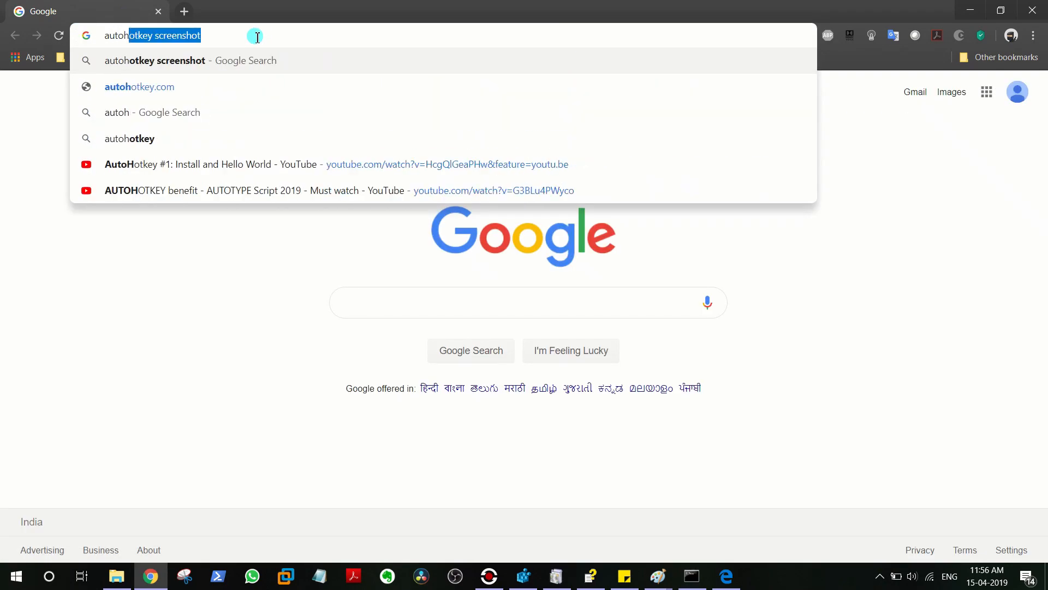
pyautogui.click(138, 86)
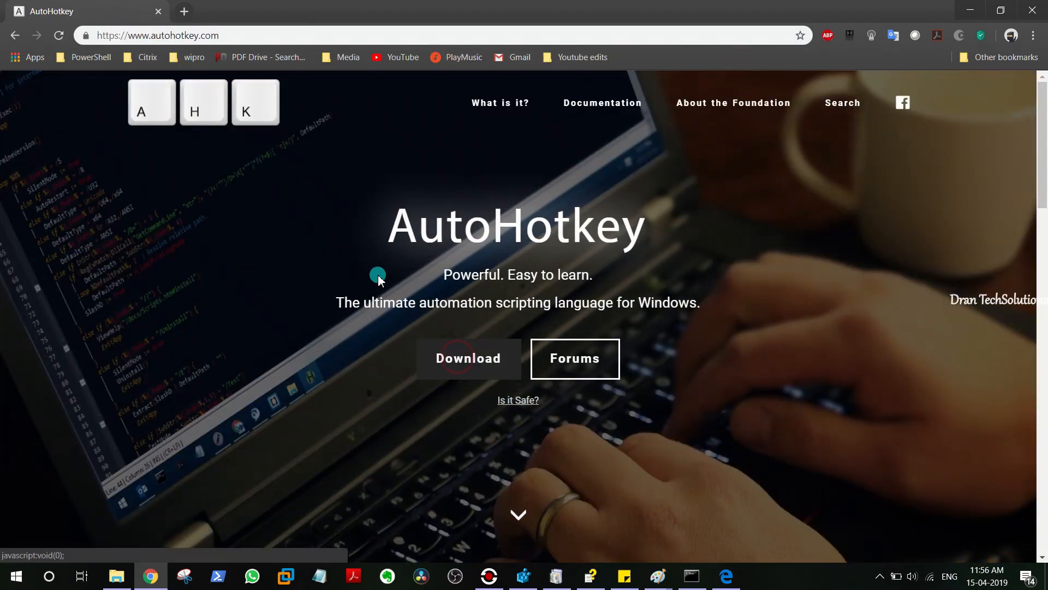
pyautogui.click(468, 358)
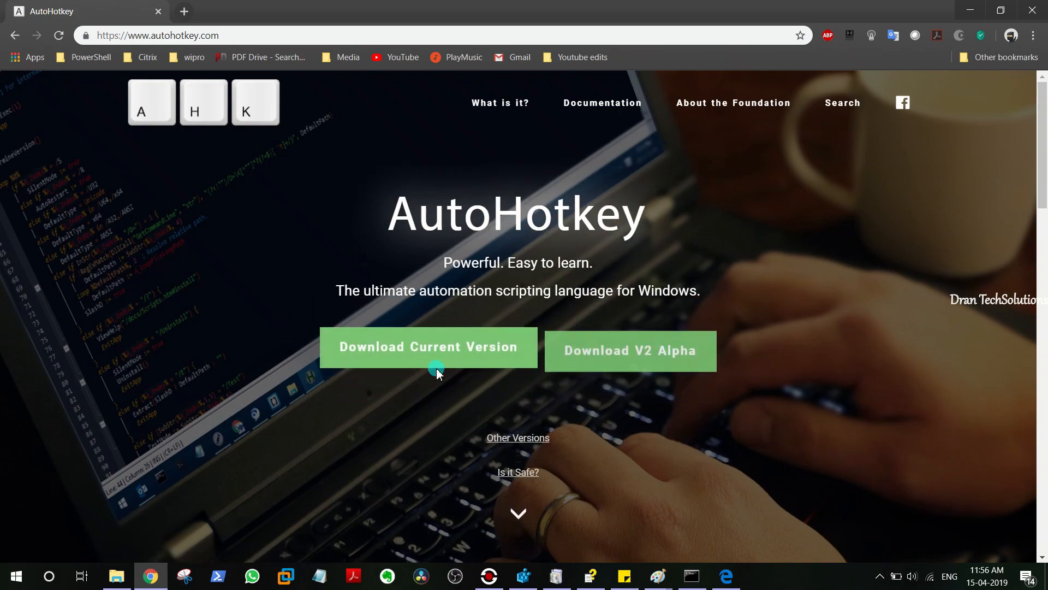
pyautogui.click(428, 346)
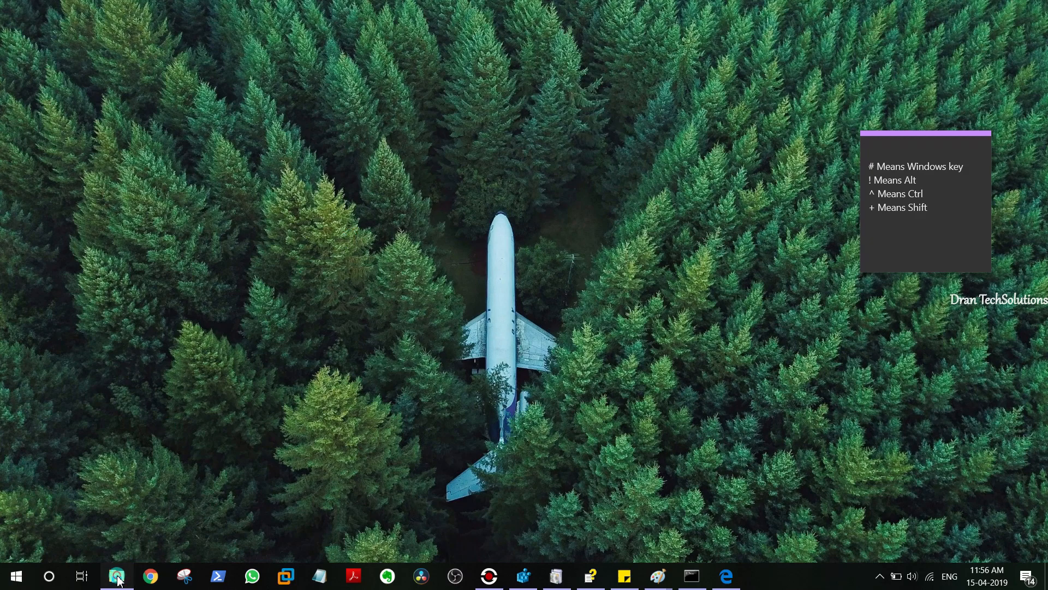
# - Browse to the AutoHotKey scripts folder in File Explorer and select SnippingTool.ahk
pyautogui.click(117, 576)
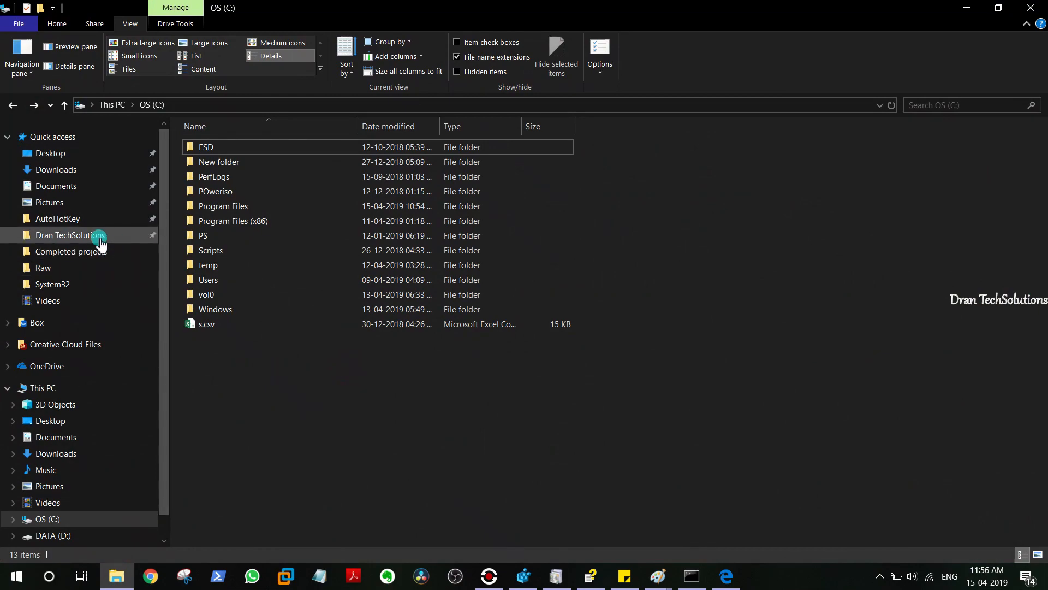
pyautogui.click(57, 219)
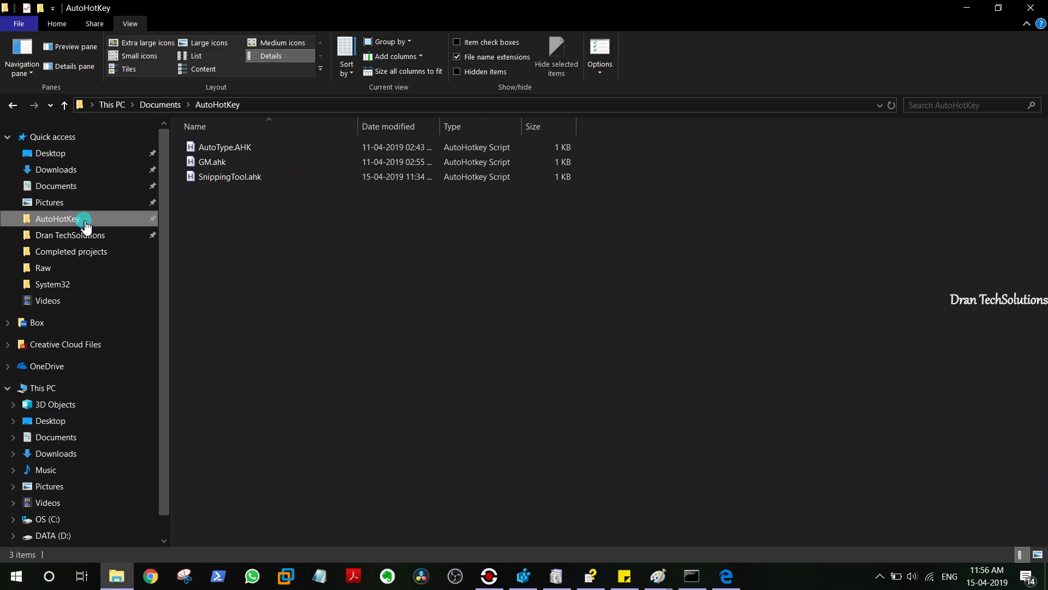
pyautogui.moveTo(89, 219)
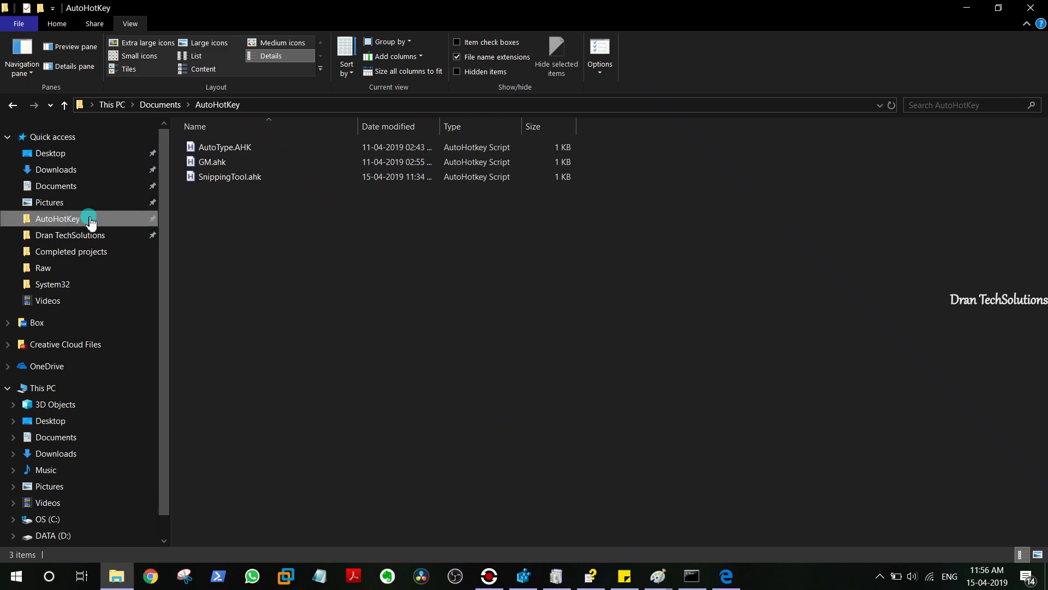
pyautogui.click(229, 177)
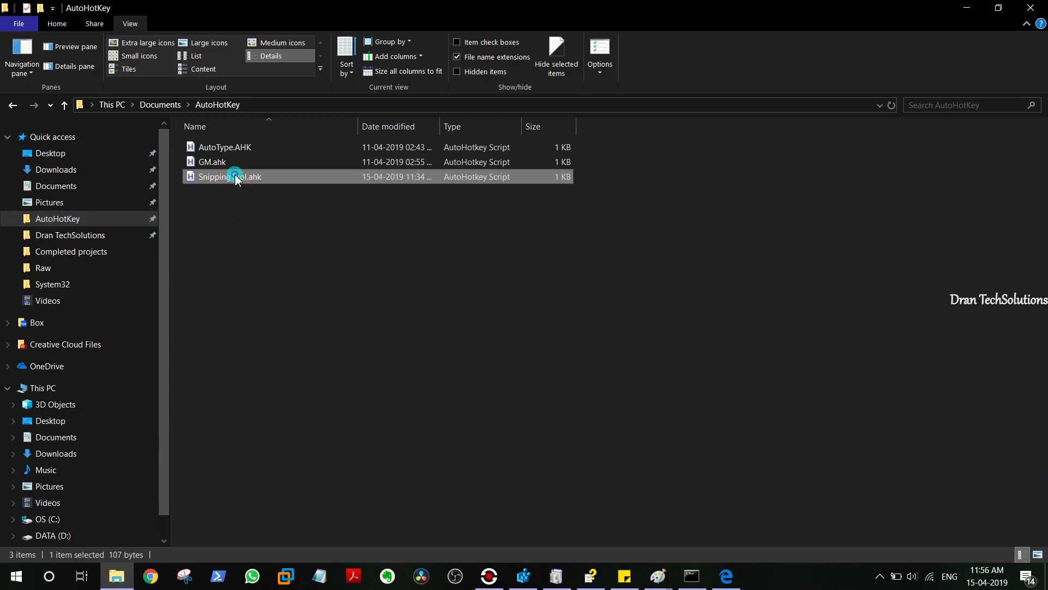
# - Open SnippingTool.ahk in Notepad beside the modifier-symbol sticky note
pyautogui.doubleClick(231, 177)
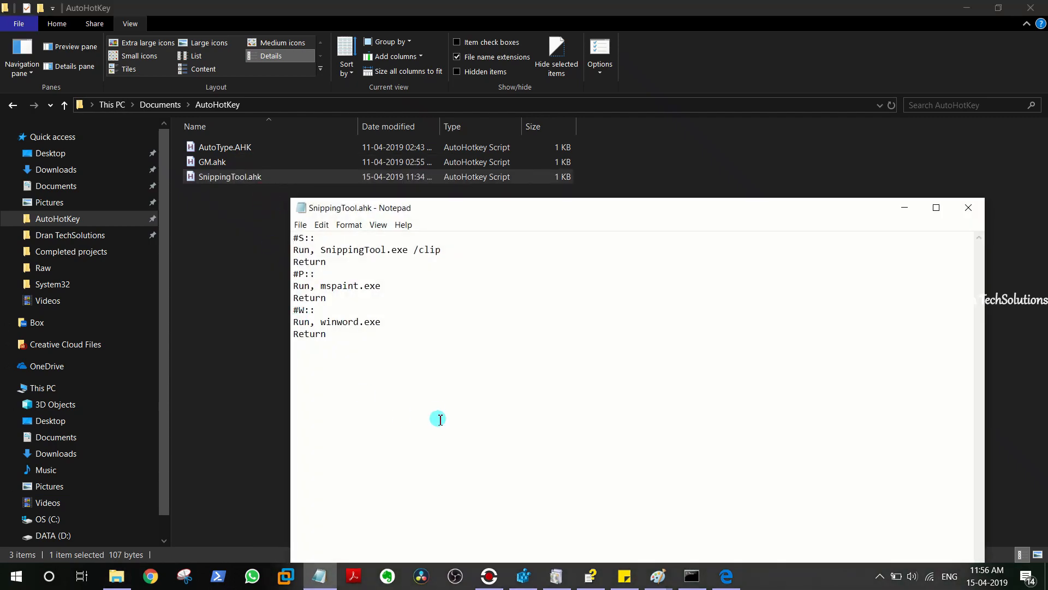
pyautogui.click(314, 237)
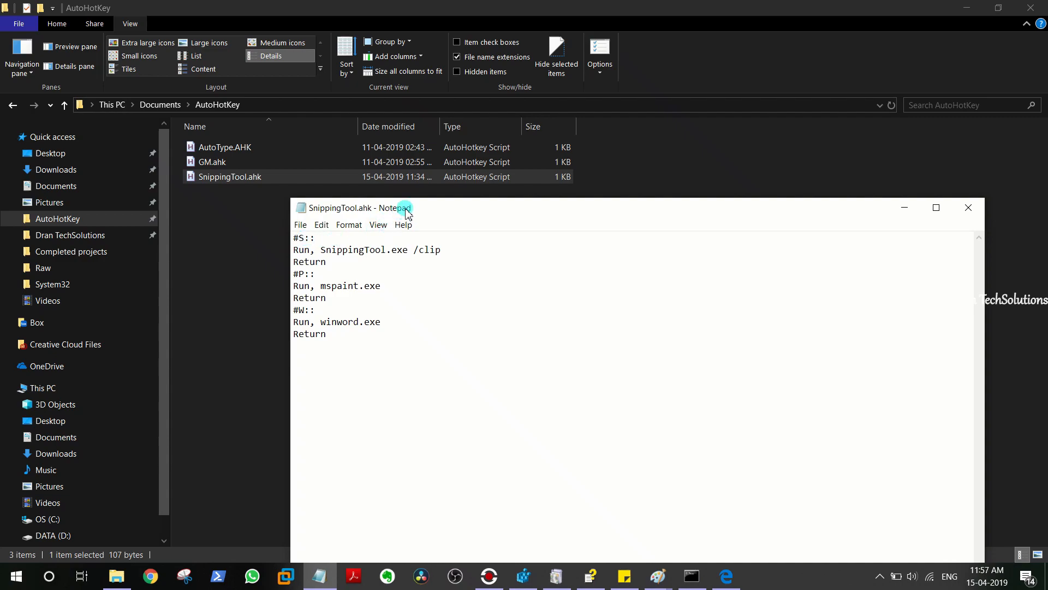
pyautogui.moveTo(362, 207); pyautogui.dragTo(209, 180)
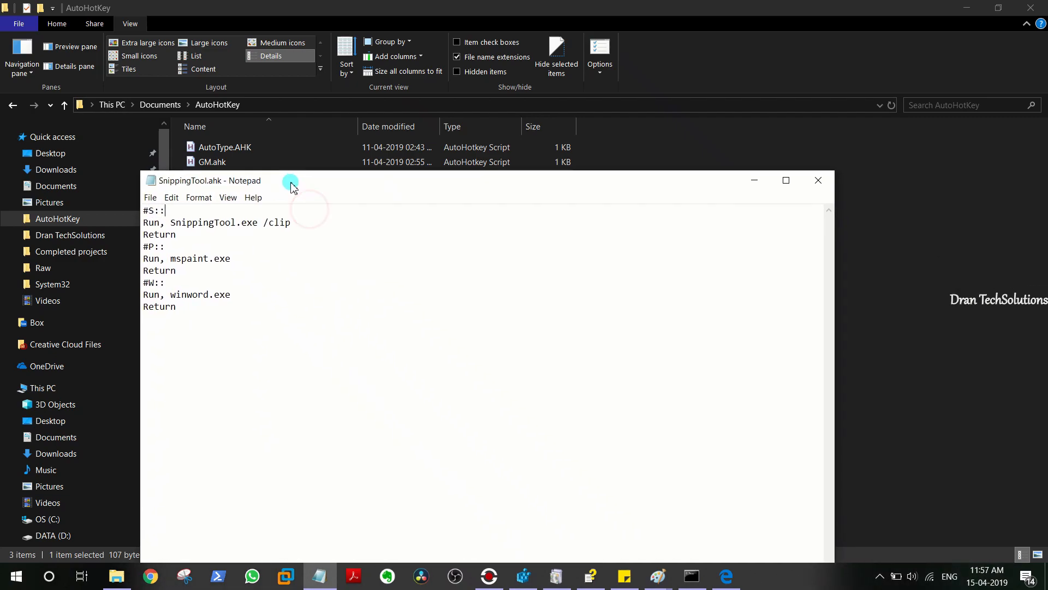
pyautogui.click(624, 576)
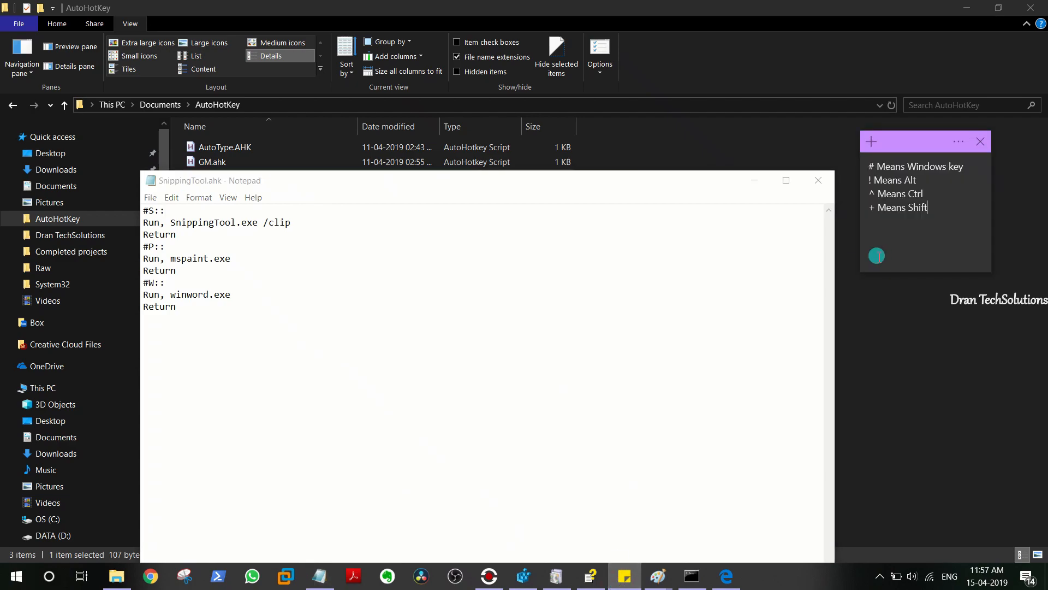
pyautogui.moveTo(936, 217)
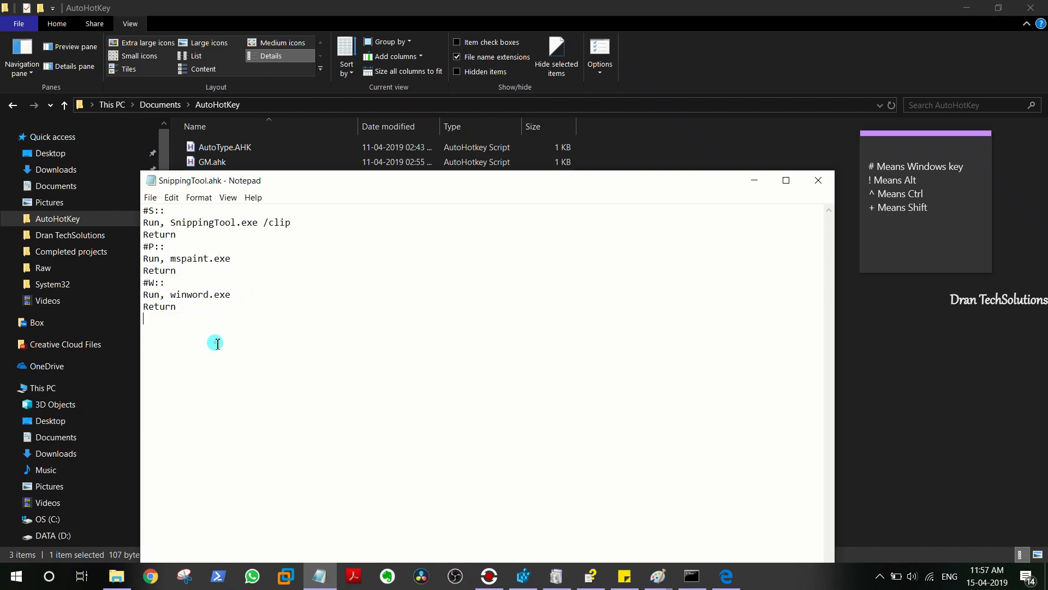
# - Edit the script so the #S, #P and #W hotkeys run Snipping Tool, Paint and Word
pyautogui.click(189, 307)
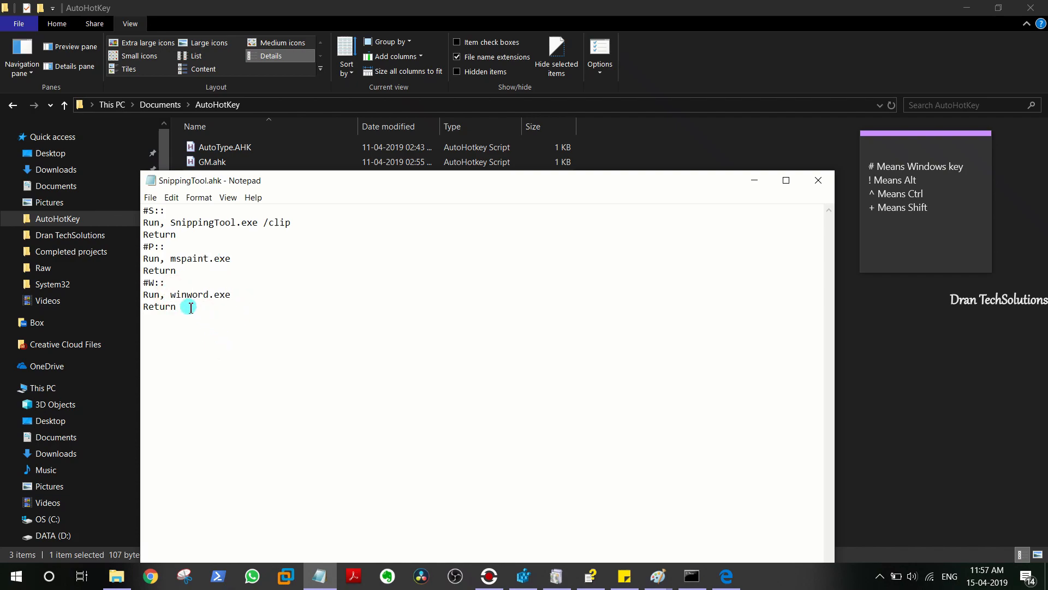
pyautogui.doubleClick(148, 211)
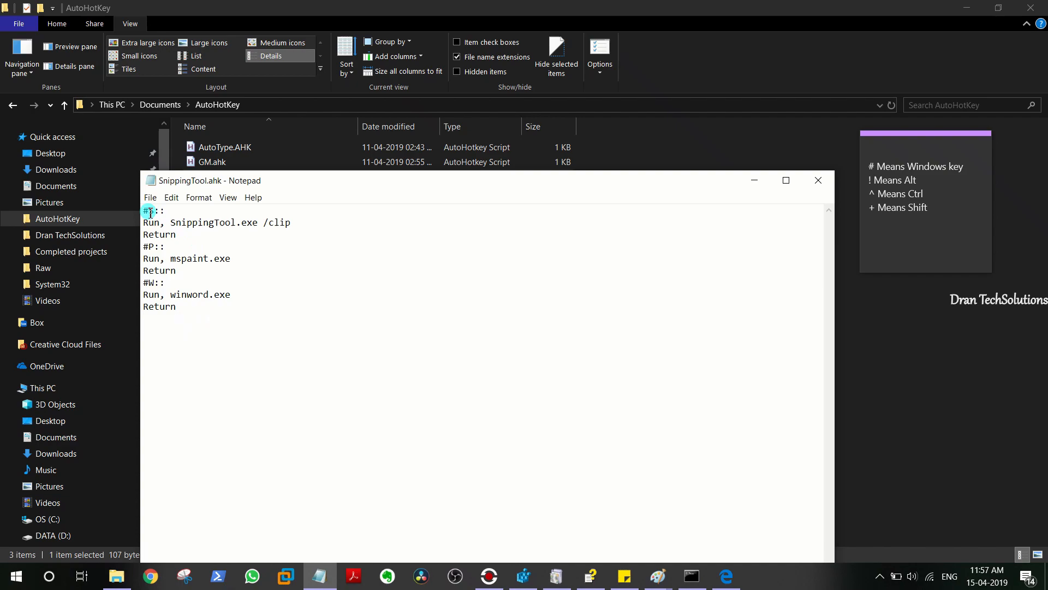
pyautogui.write('S')
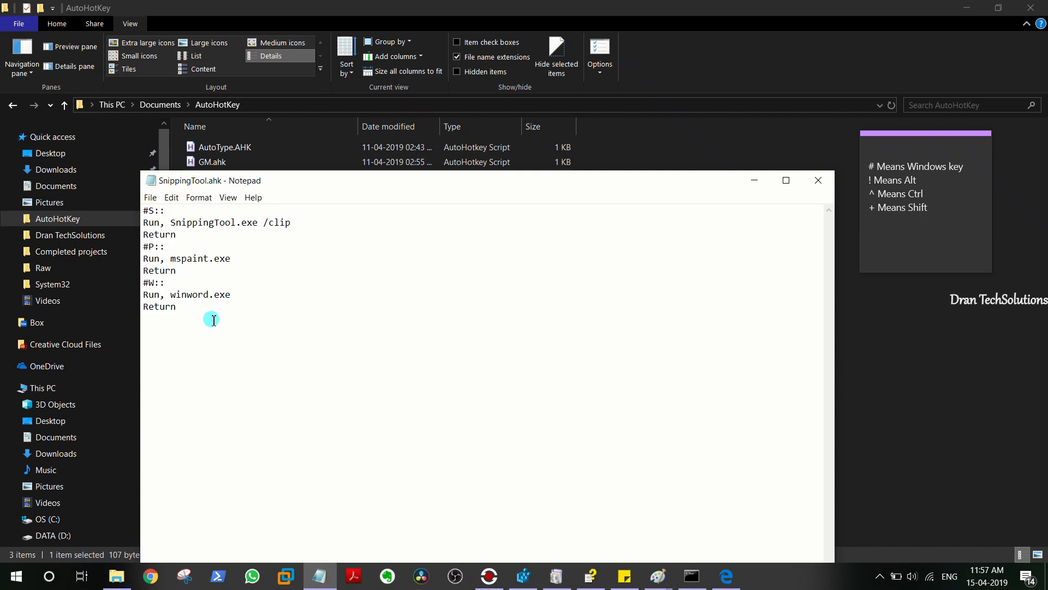
pyautogui.press('Win+r')
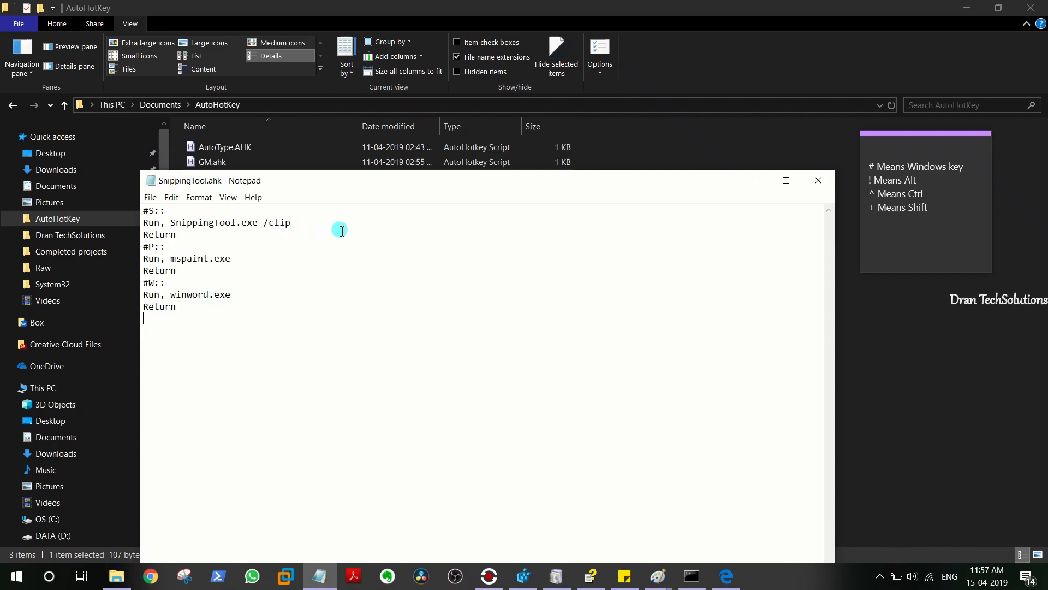
pyautogui.moveTo(358, 171)
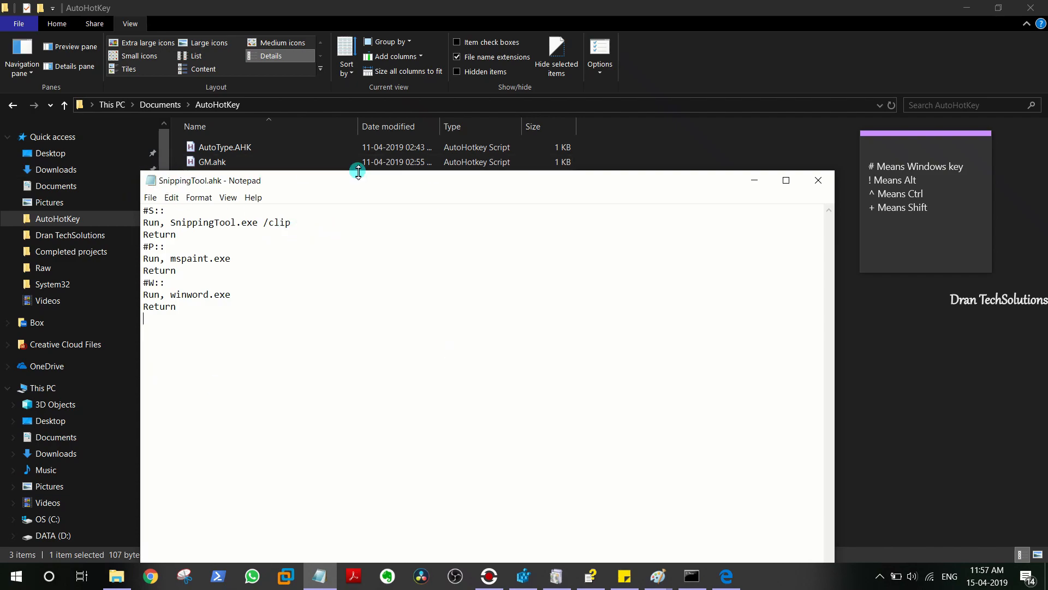
pyautogui.moveTo(393, 302)
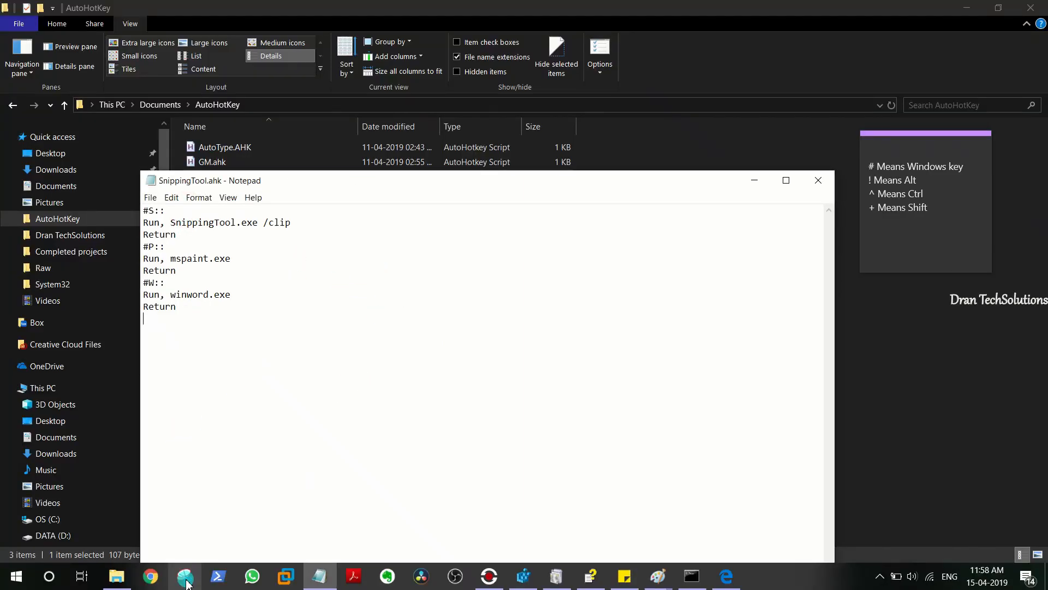
# - Save the script as SnippingTool.ahk, then close Snipping Tool discarding the unsaved snip
pyautogui.click(185, 575)
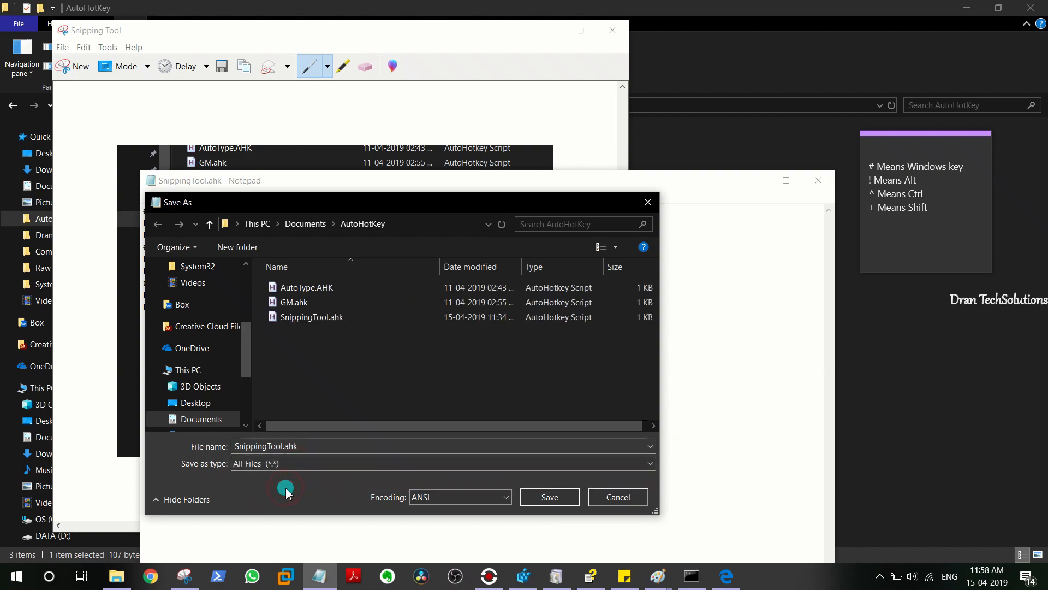
pyautogui.click(549, 497)
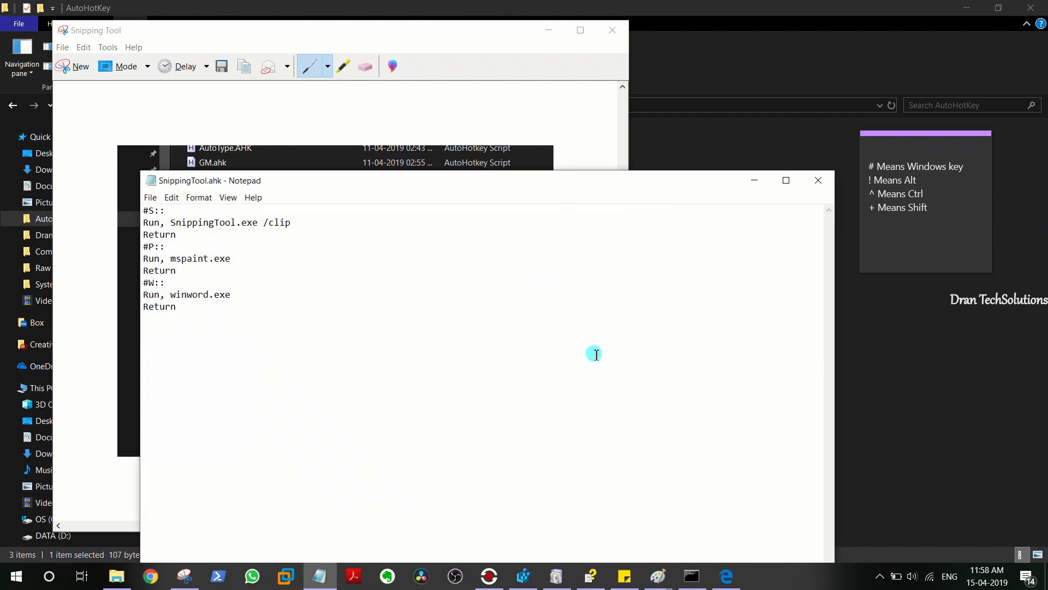
pyautogui.click(610, 30)
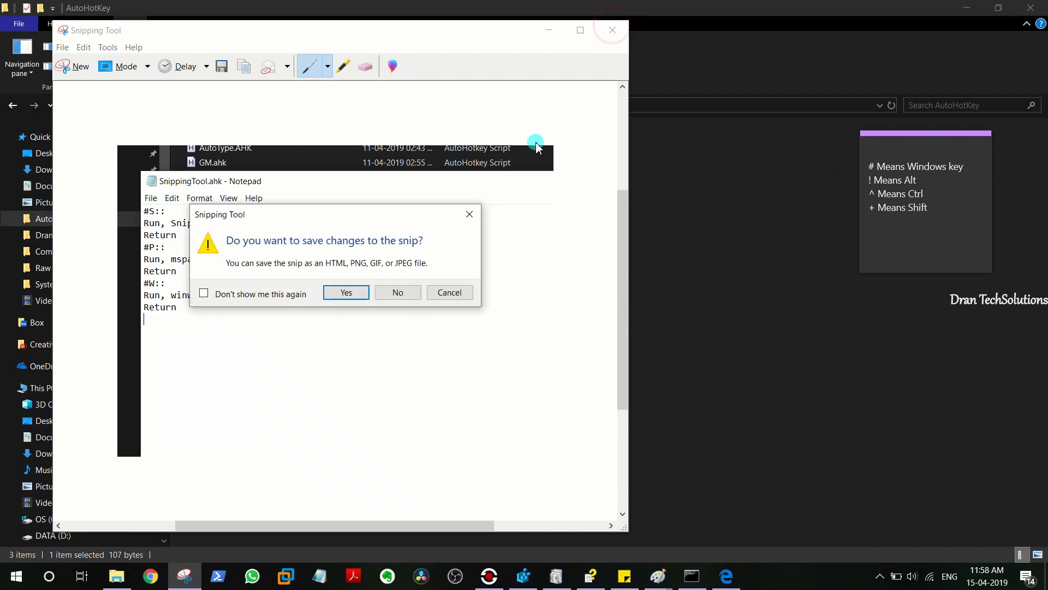
pyautogui.click(397, 292)
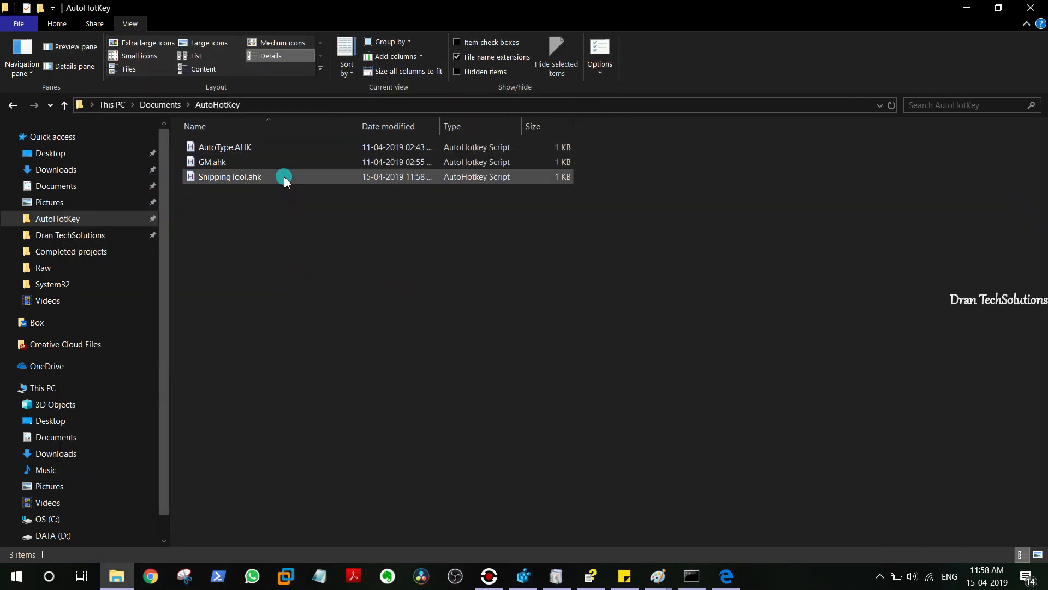
# - Run SnippingTool.ahk, replacing the older running instance, and minimize Explorer
pyautogui.click(229, 177)
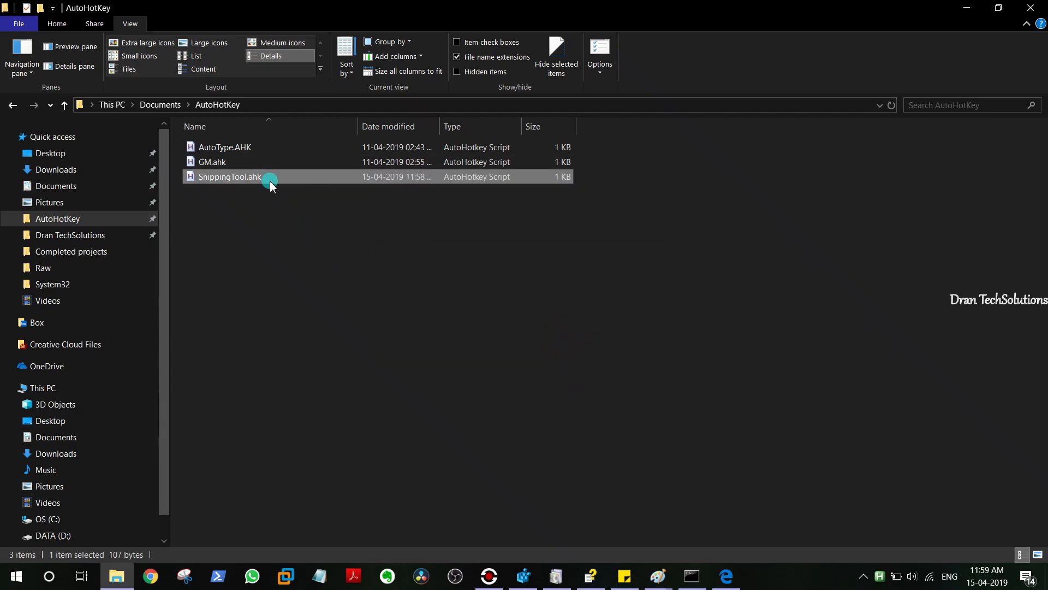
pyautogui.doubleClick(229, 177)
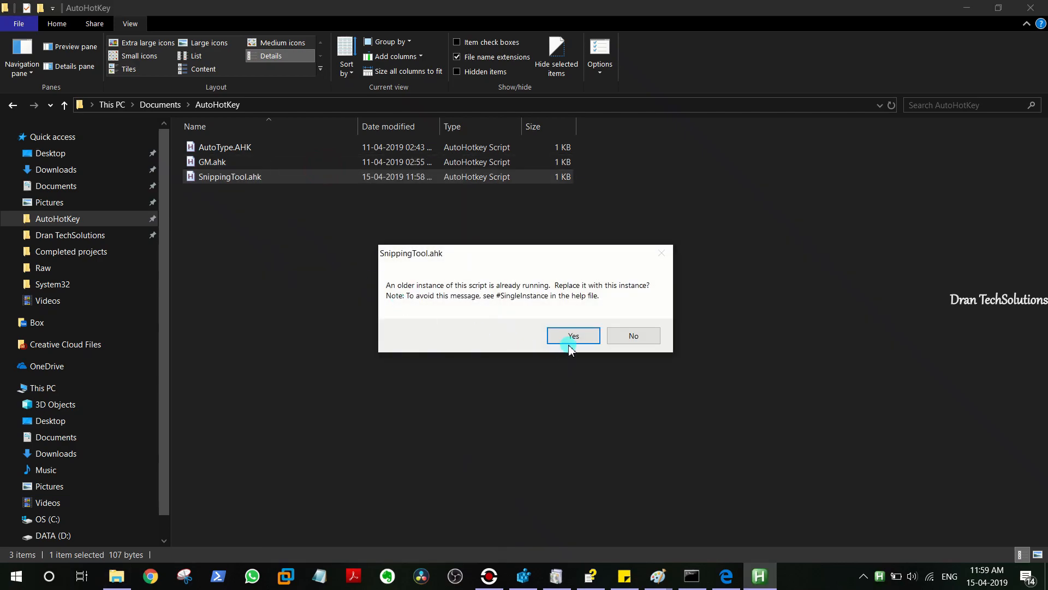
pyautogui.click(574, 336)
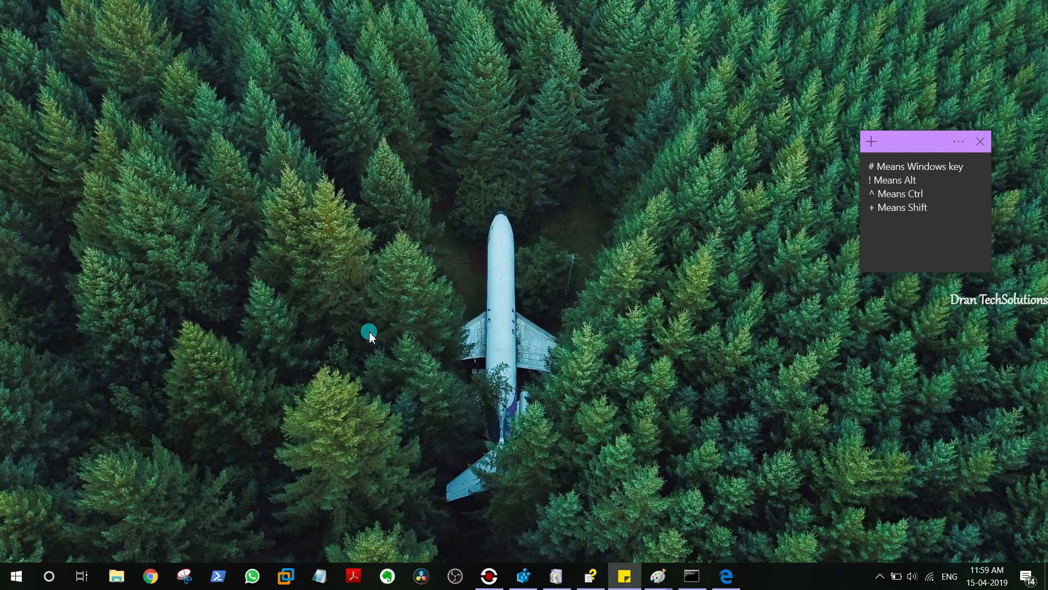
pyautogui.click(928, 207)
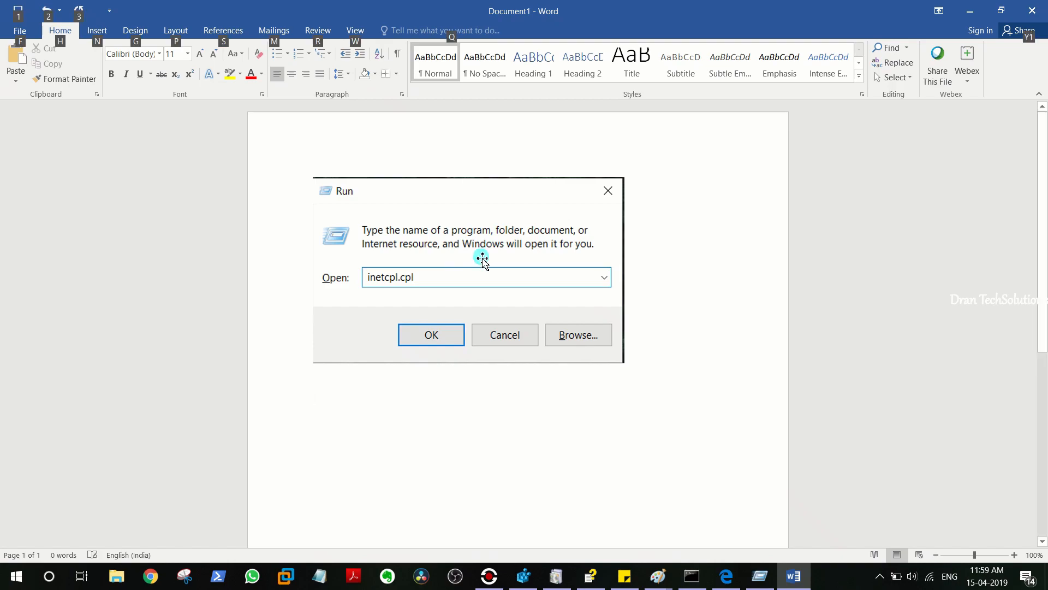
# - Launch Internet Properties via inetcpl.cpl from the Run dialog beside the blank Word document
pyautogui.click(430, 334)
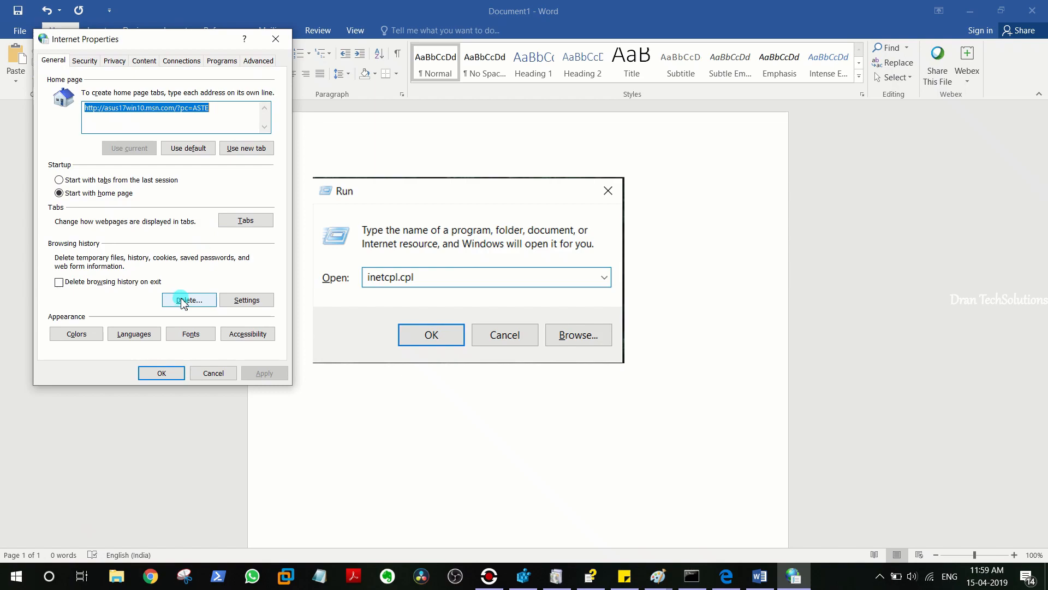
pyautogui.click(189, 299)
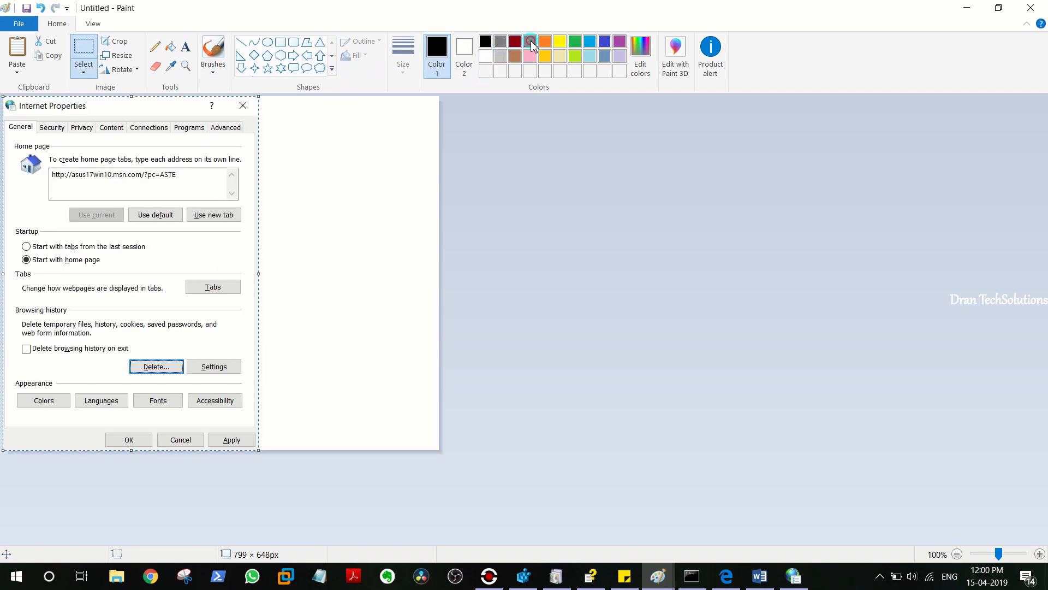
# - Choose red as the Paint drawing colour for outlining the General tab and Delete button
pyautogui.click(530, 42)
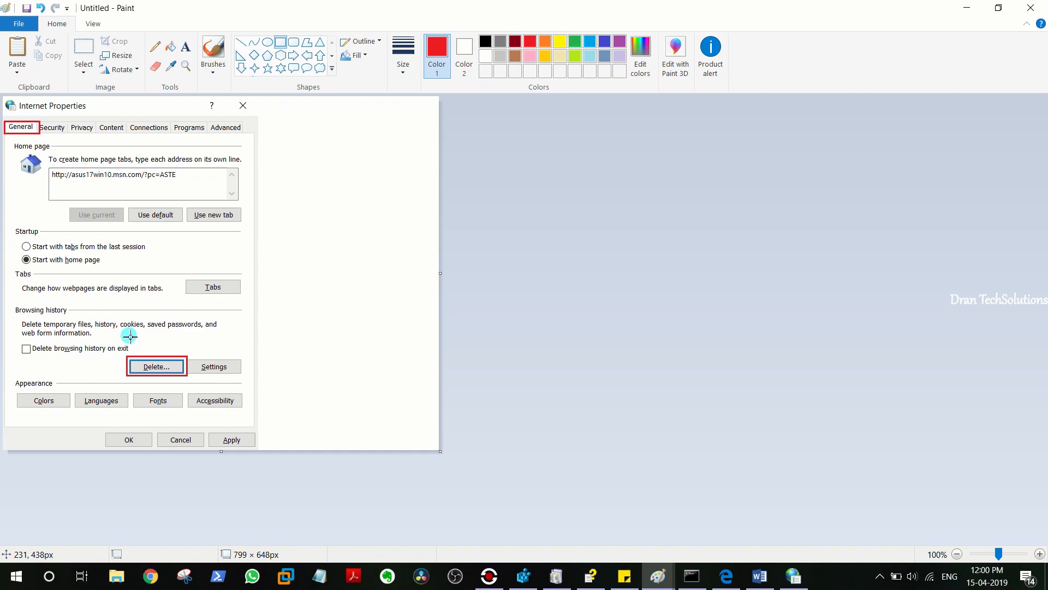
pyautogui.moveTo(149, 317)
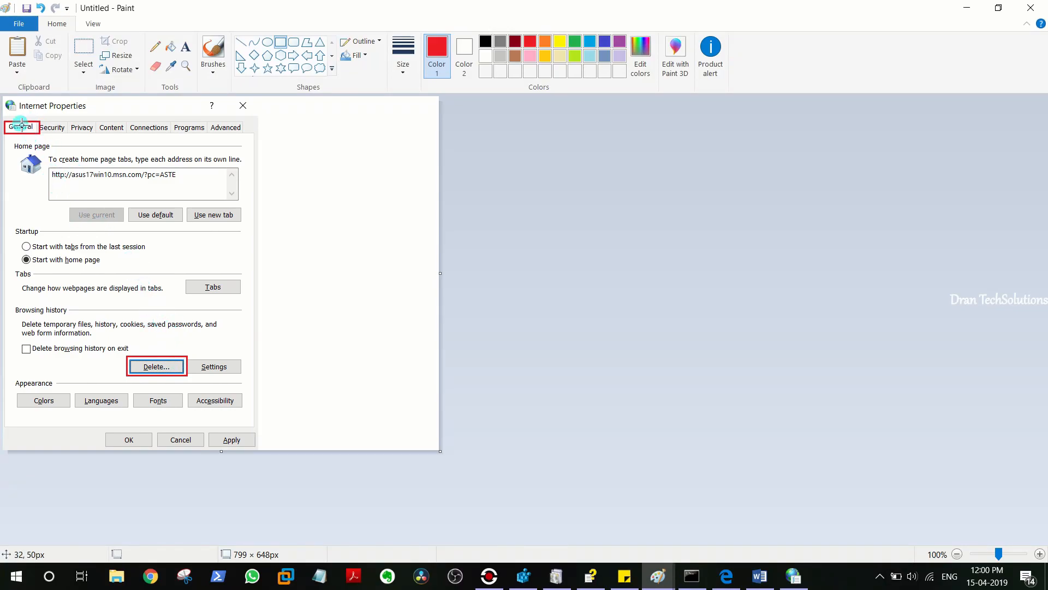
pyautogui.moveTo(202, 396)
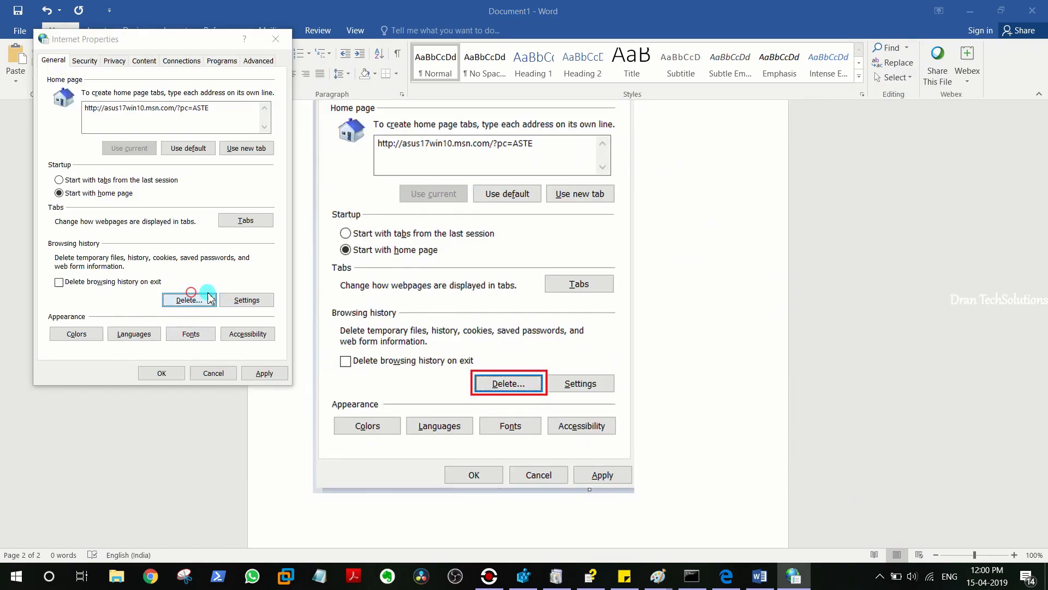
# - Bring up Delete Browsing History from Internet Properties and tick Tracking Protection
pyautogui.click(188, 299)
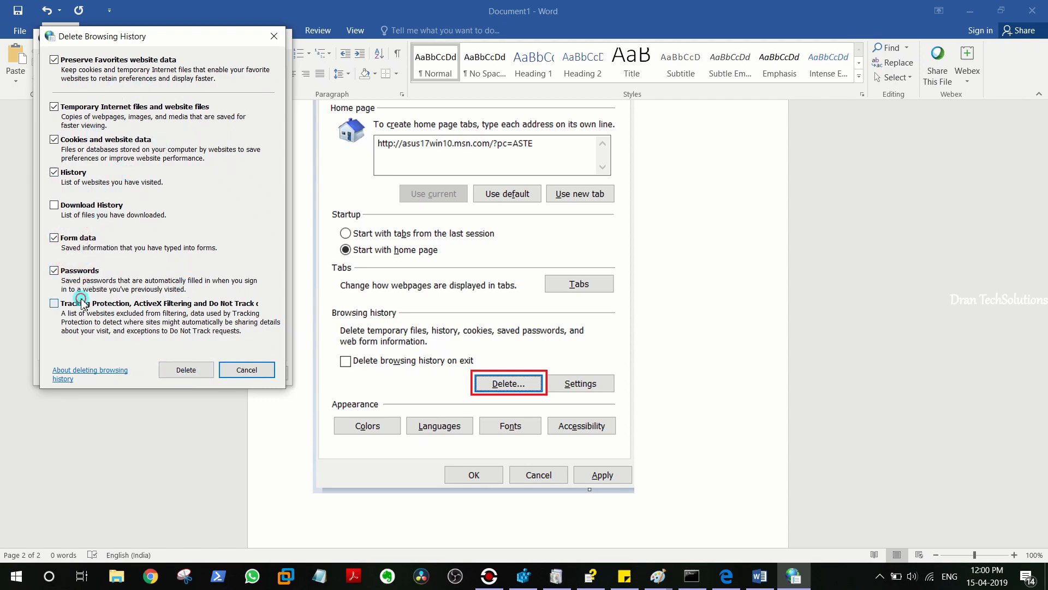
pyautogui.click(54, 302)
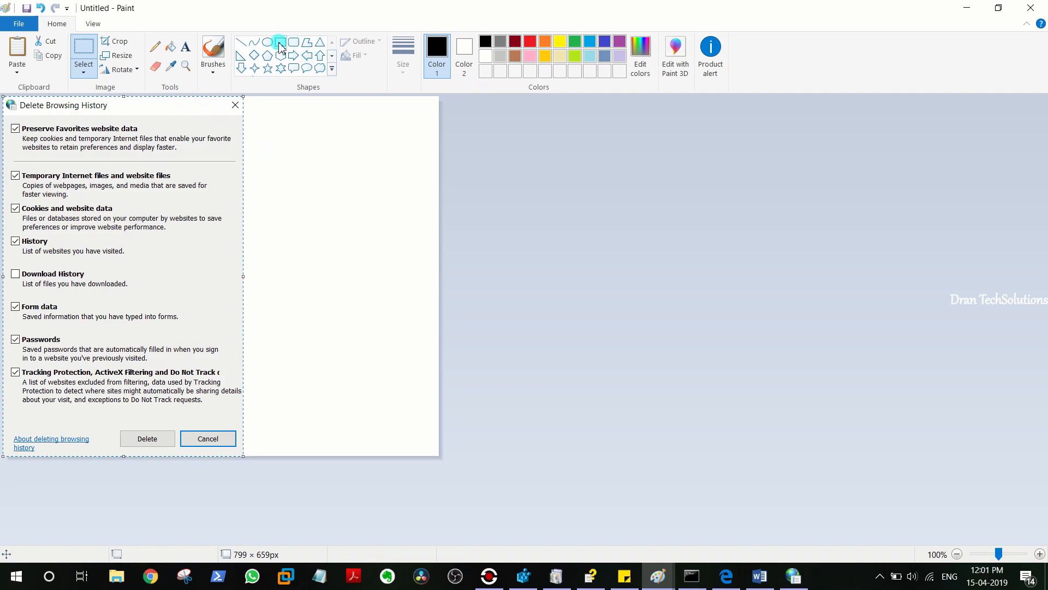
# - Select the Rectangle shape in Paint to box the checkboxes and Delete button in red
pyautogui.click(403, 52)
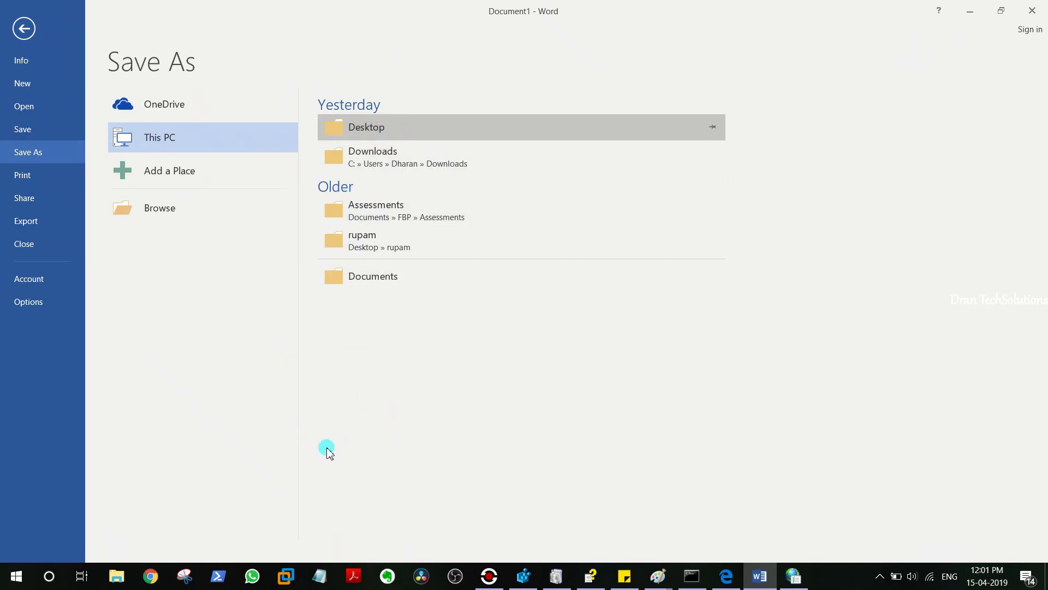
# - Go to Word's Save As page listing This PC locations
pyautogui.doubleClick(365, 127)
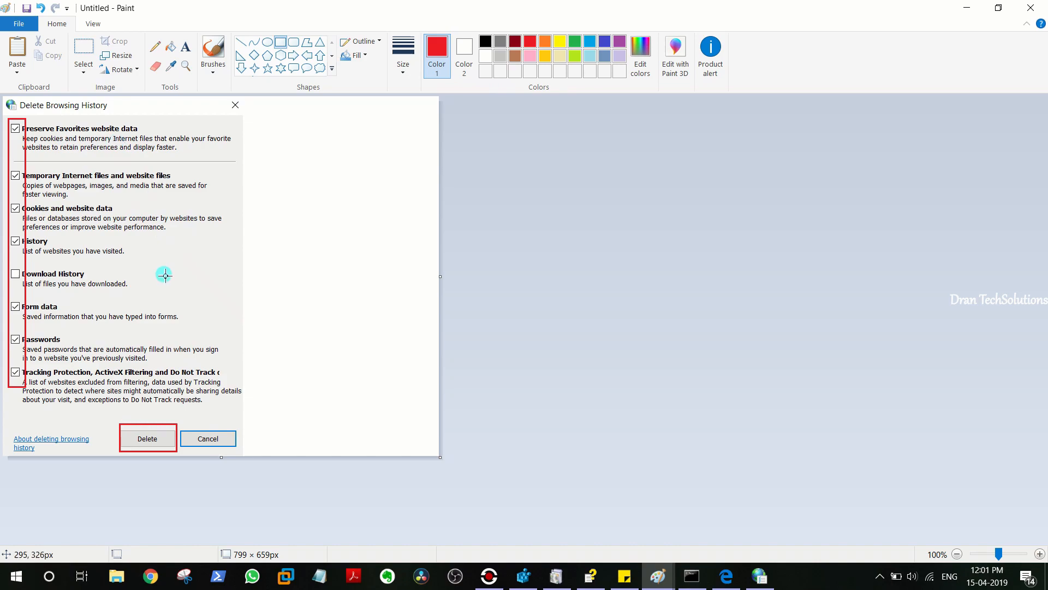
pyautogui.moveTo(164, 270)
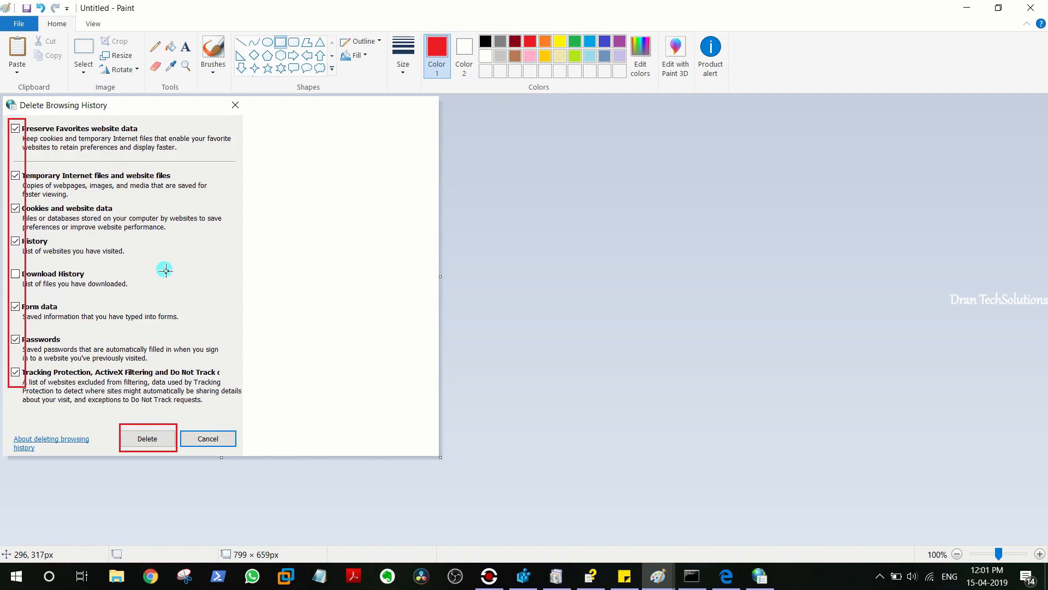